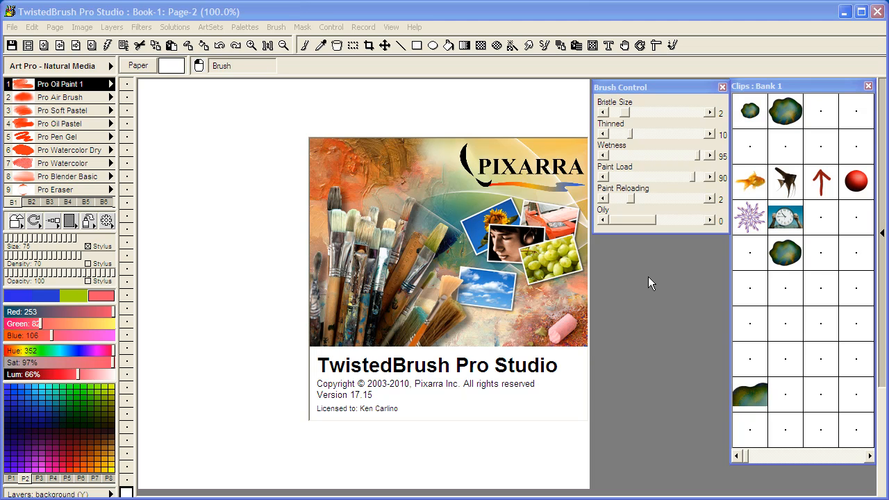
{"action": "mouse_move", "coordinate": [484, 400]}
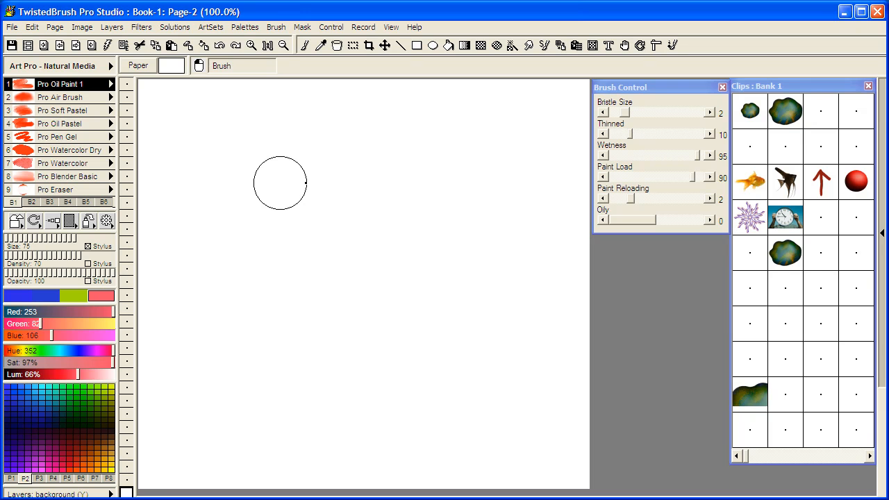
{"action": "mouse_move", "coordinate": [275, 203]}
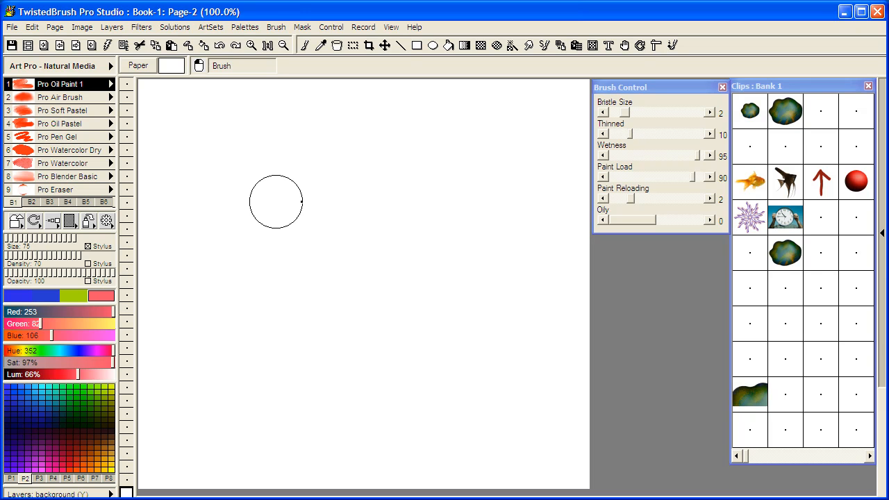
{"action": "mouse_move", "coordinate": [278, 196]}
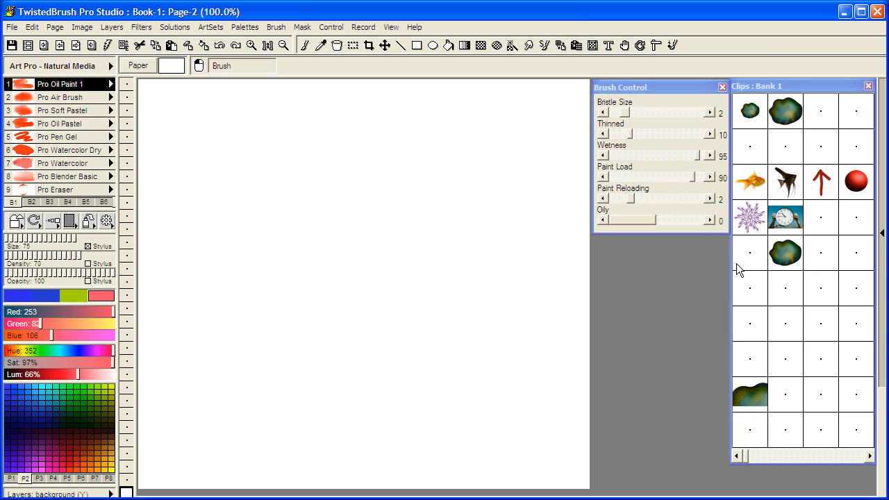
{"action": "mouse_move", "coordinate": [825, 227]}
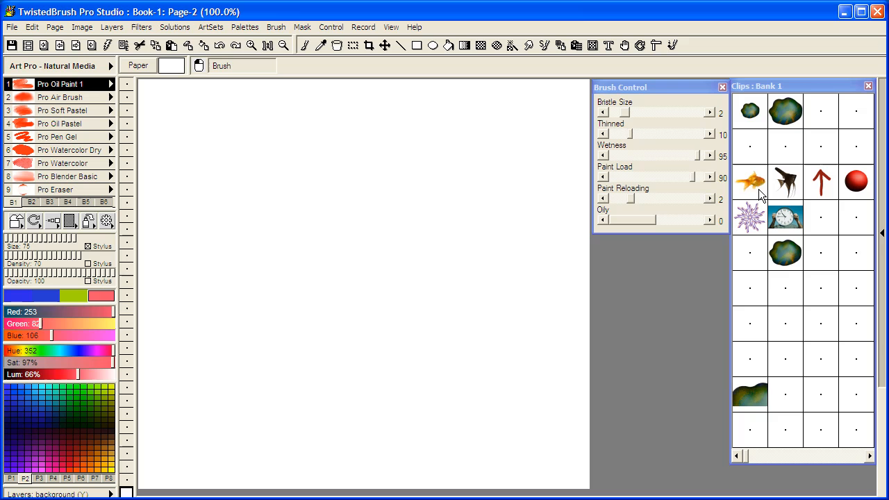
{"action": "mouse_move", "coordinate": [827, 262]}
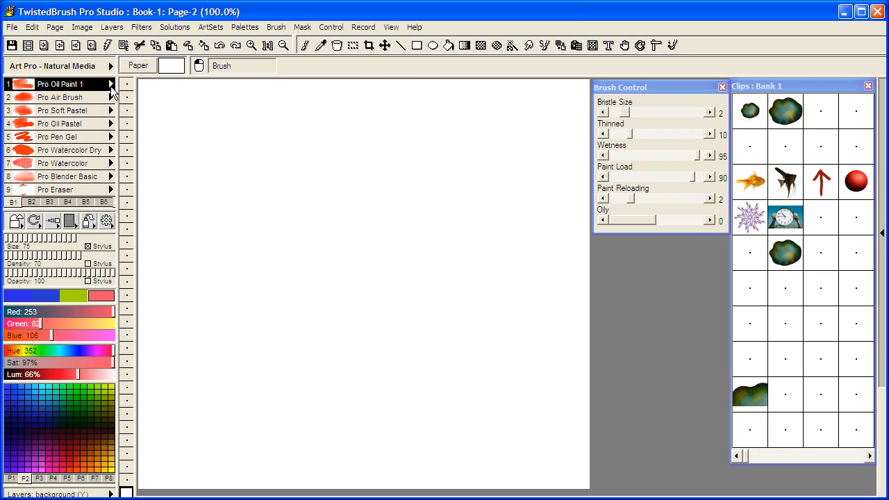
{"action": "mouse_move", "coordinate": [112, 95]}
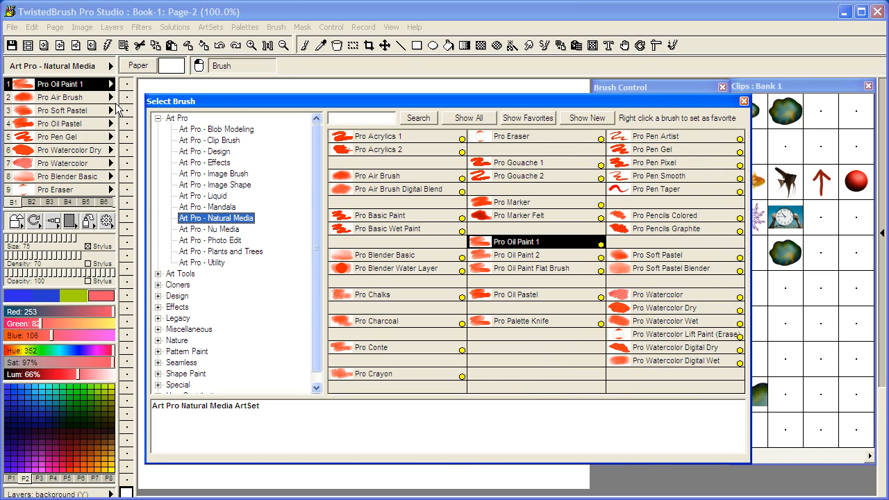
{"action": "mouse_move", "coordinate": [191, 200]}
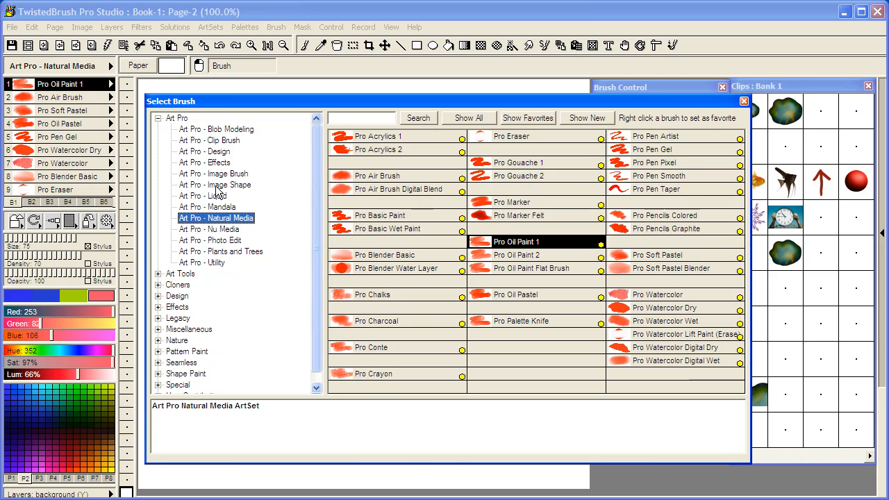
Step: Choose the Art Pro - Image Shape brush set, making Pro Image Shape the active brush
{"action": "left_click", "coordinate": [215, 185]}
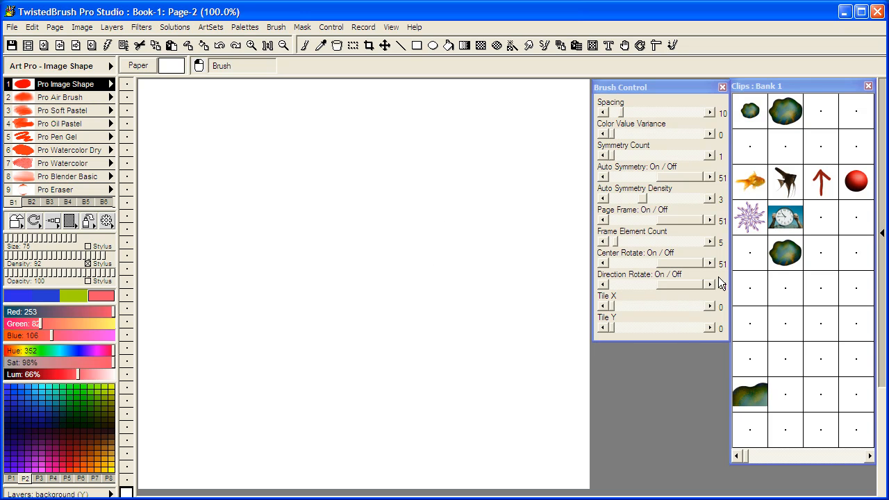
{"action": "mouse_move", "coordinate": [761, 184]}
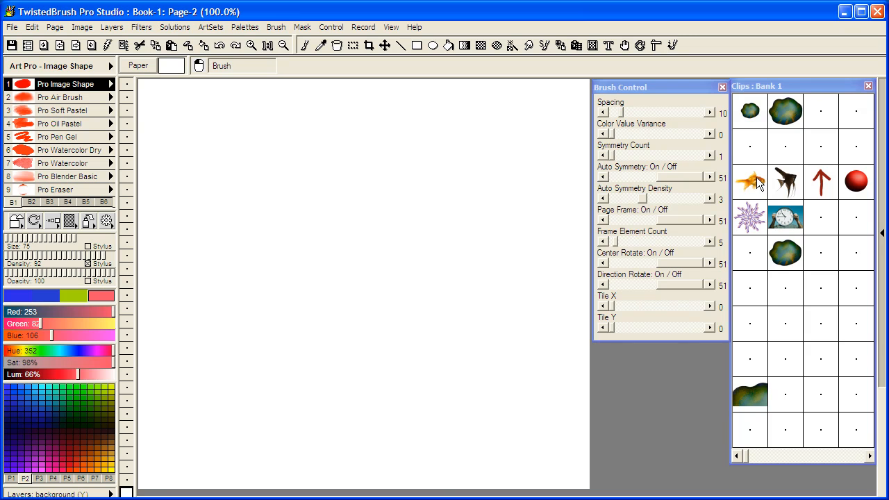
{"action": "mouse_move", "coordinate": [756, 189]}
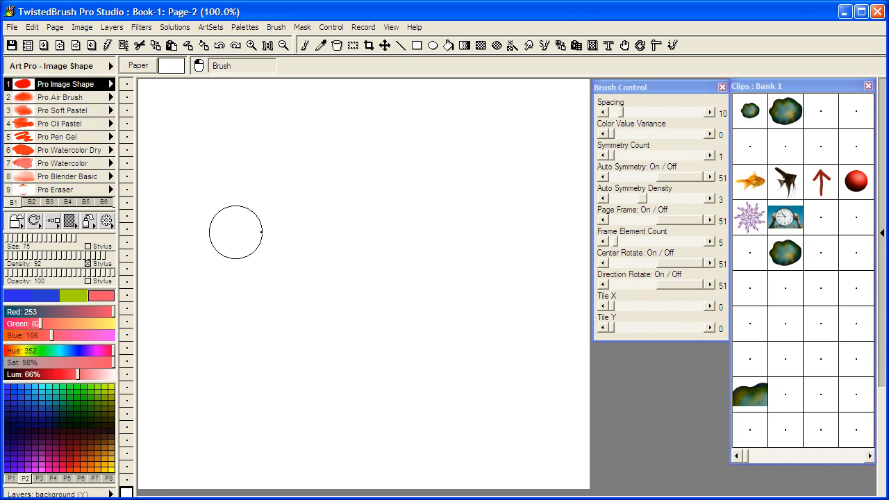
Step: Paint a stroke of repeated clip shapes across the page and stamp a single shape below it
{"action": "left_click_drag", "start_coordinate": [236, 233], "coordinate": [479, 215]}
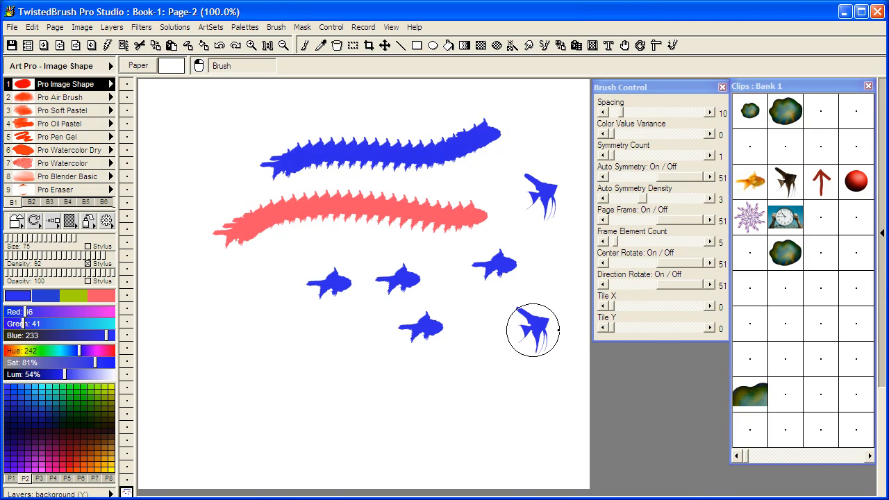
{"action": "left_click", "coordinate": [243, 320]}
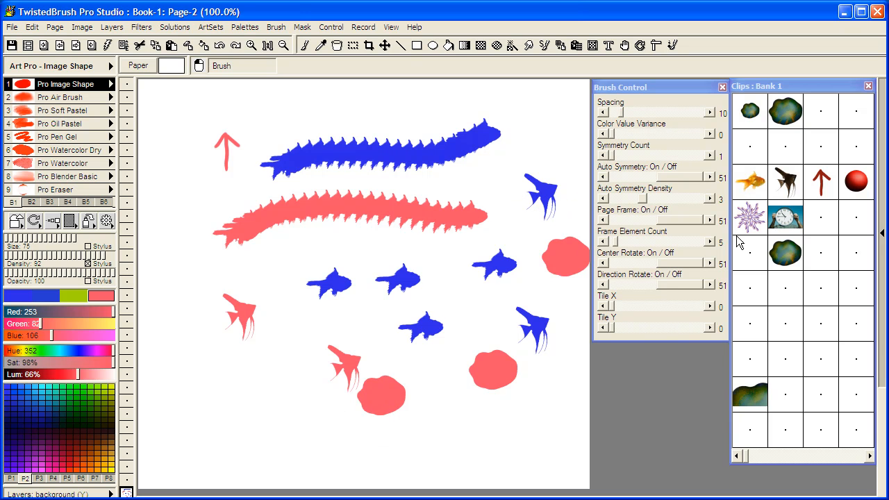
{"action": "mouse_move", "coordinate": [755, 243]}
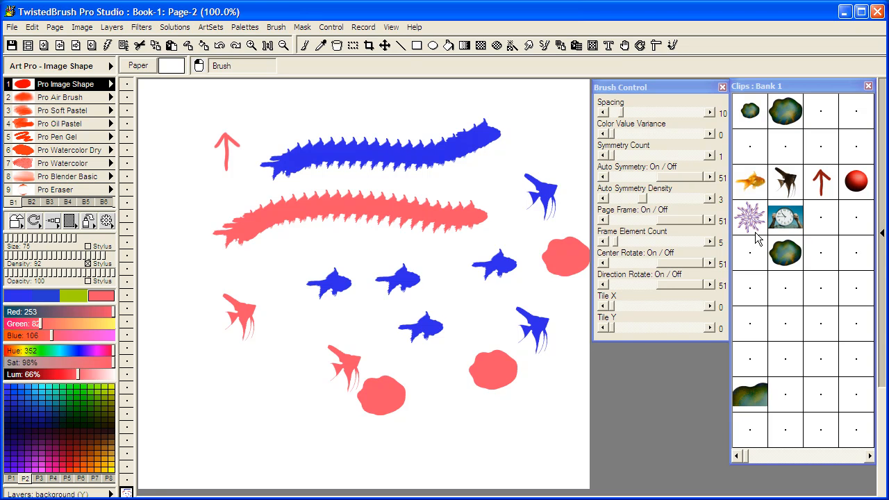
{"action": "mouse_move", "coordinate": [743, 235]}
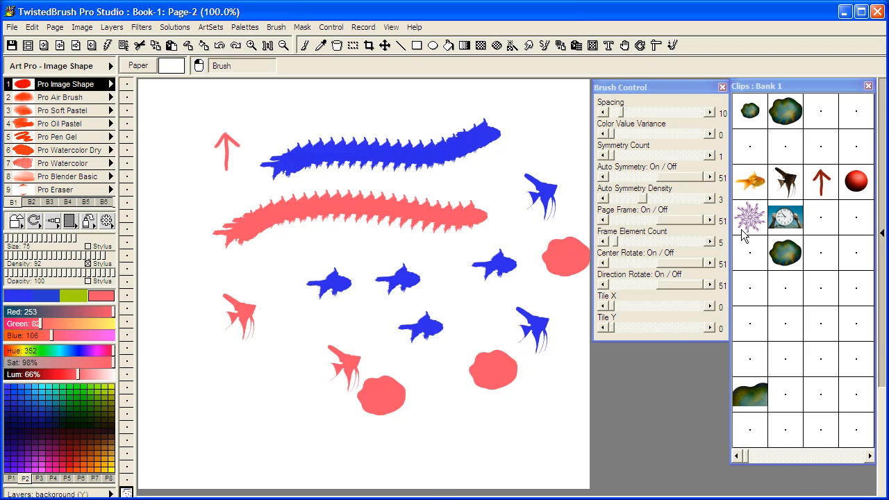
{"action": "mouse_move", "coordinate": [750, 241]}
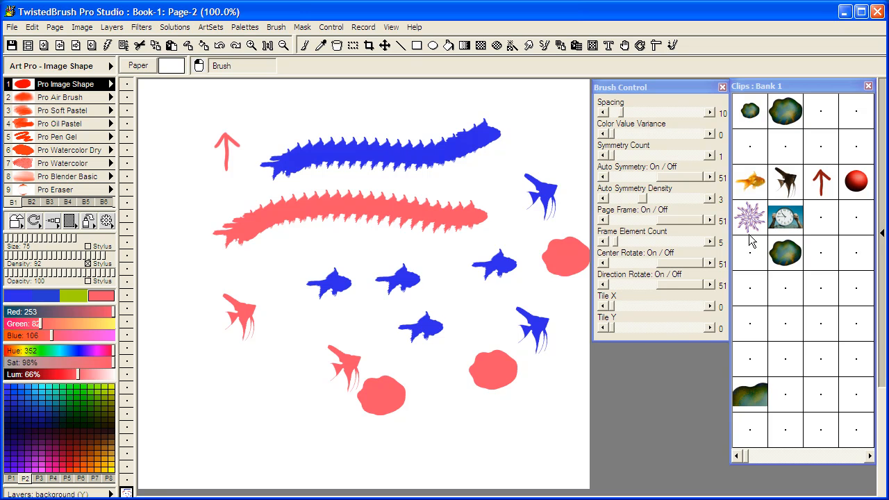
{"action": "mouse_move", "coordinate": [804, 94]}
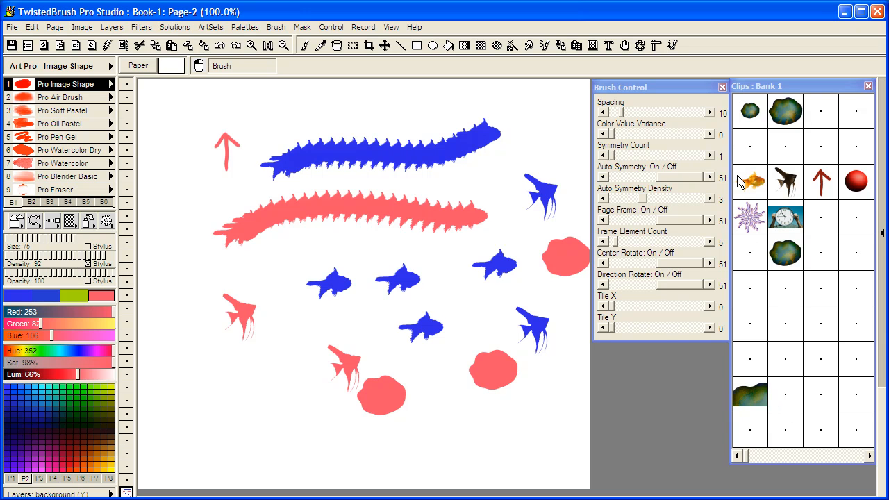
{"action": "mouse_move", "coordinate": [738, 238]}
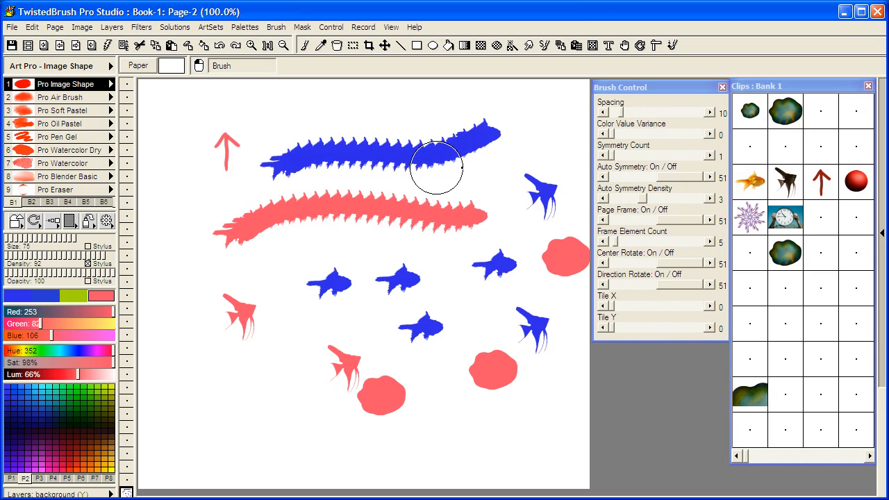
{"action": "mouse_move", "coordinate": [466, 203]}
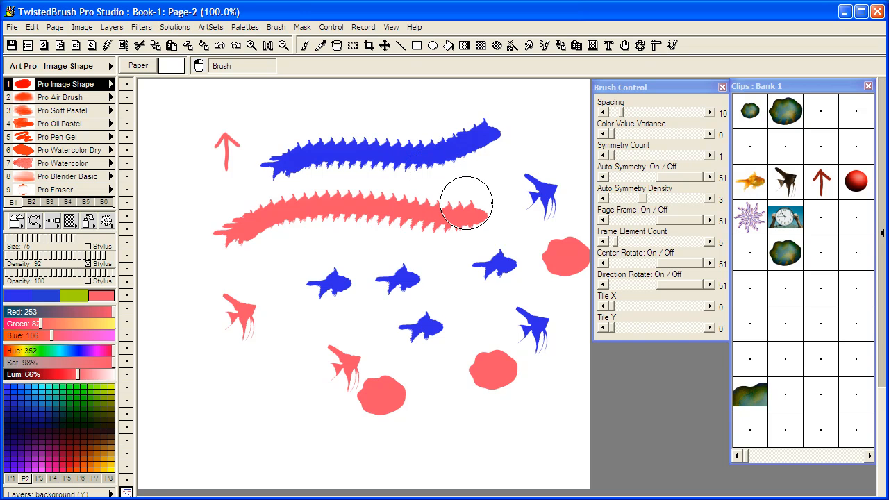
{"action": "mouse_move", "coordinate": [479, 250]}
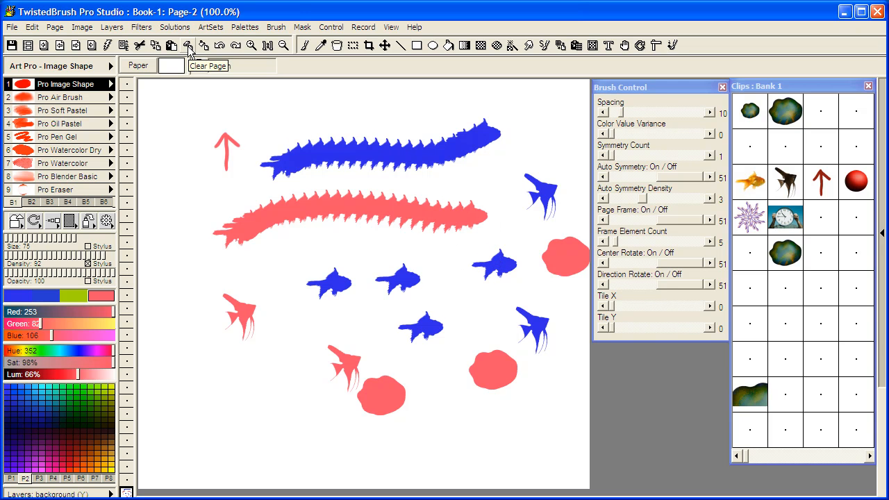
Step: Clear every stamped shape from the page and add a fresh layer to paint on
{"action": "left_click", "coordinate": [187, 45]}
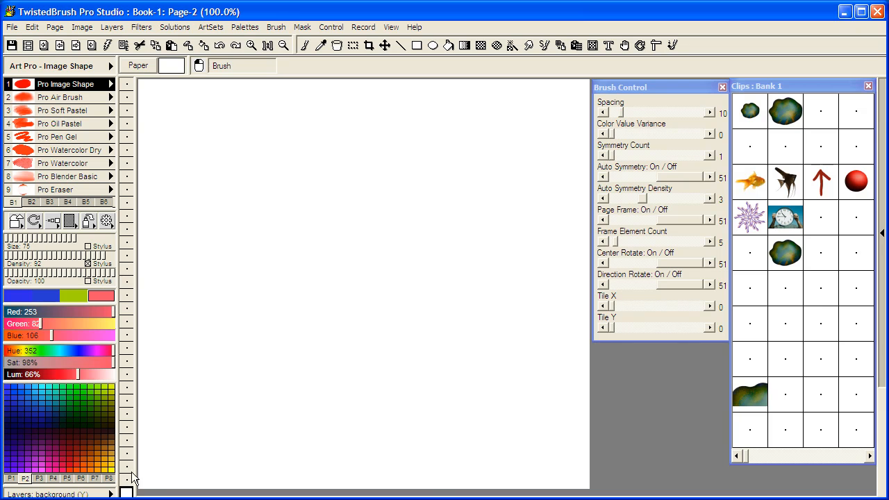
{"action": "mouse_move", "coordinate": [128, 472]}
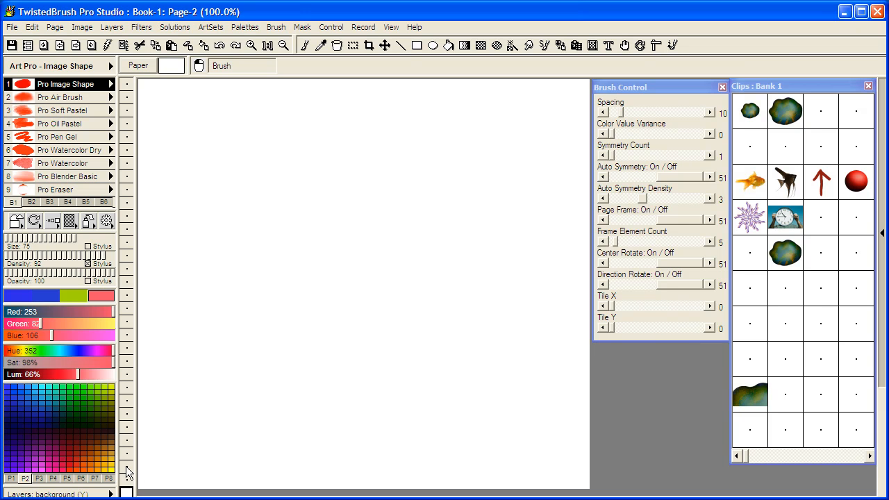
{"action": "left_click", "coordinate": [127, 467]}
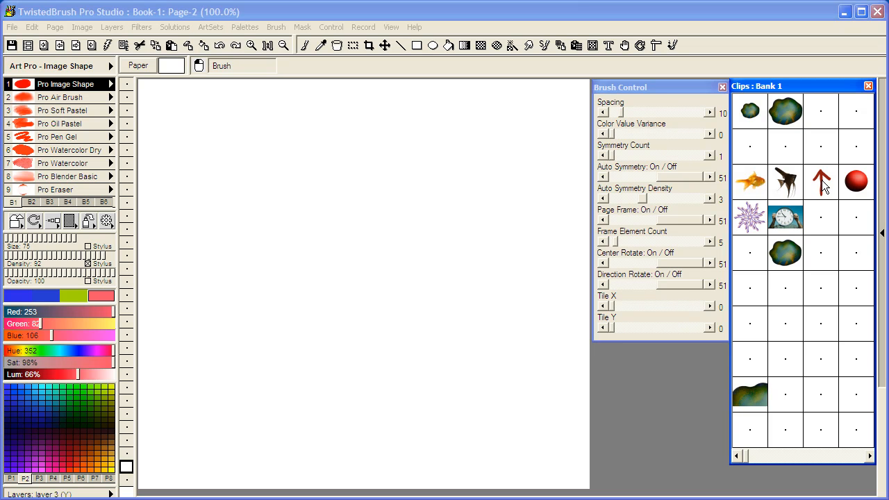
{"action": "mouse_move", "coordinate": [636, 180]}
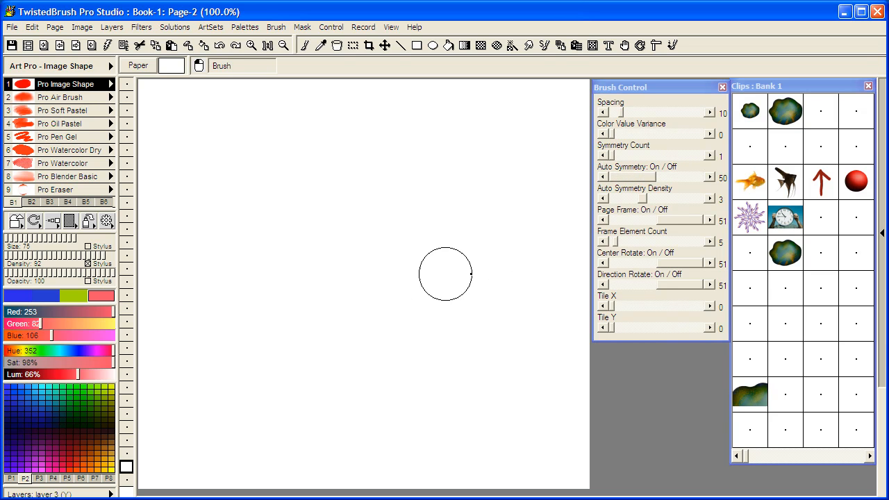
{"action": "mouse_move", "coordinate": [630, 269]}
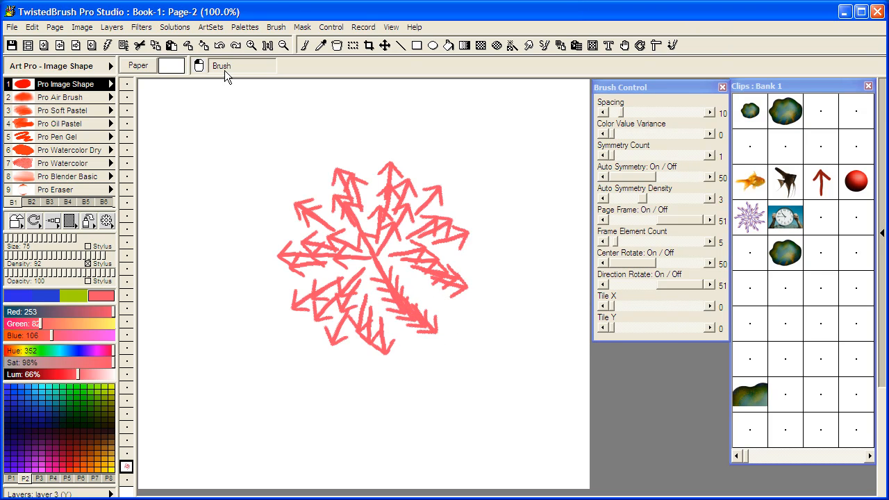
Step: Undo the tangled burst of symmetric arrow strokes before repainting the clean ring
{"action": "left_click", "coordinate": [221, 66]}
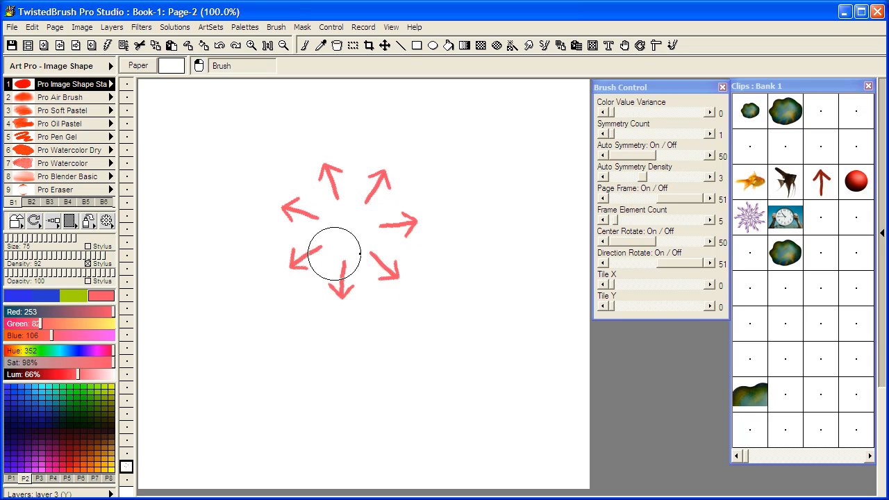
{"action": "mouse_move", "coordinate": [520, 175]}
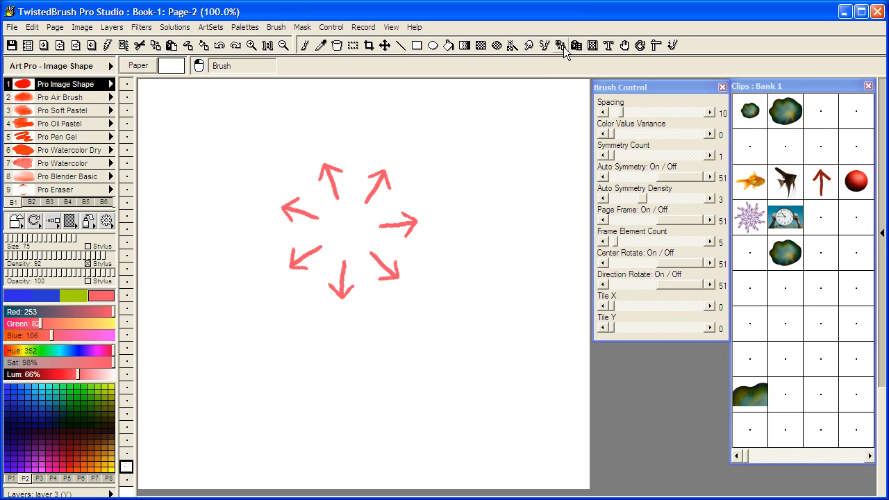
Step: With the Copy Tool, mark a rectangle around the seven-arrow ring to capture it as the image shape
{"action": "left_click", "coordinate": [561, 44]}
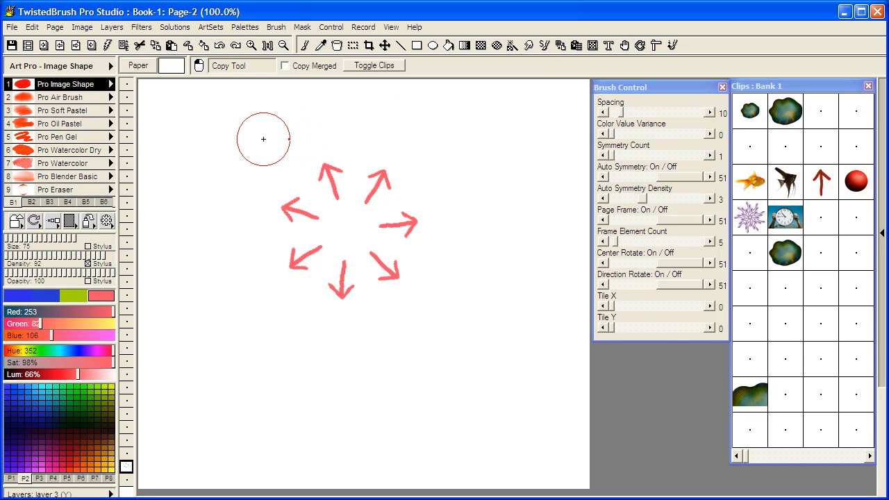
{"action": "left_click_drag", "start_coordinate": [263, 139], "coordinate": [443, 314]}
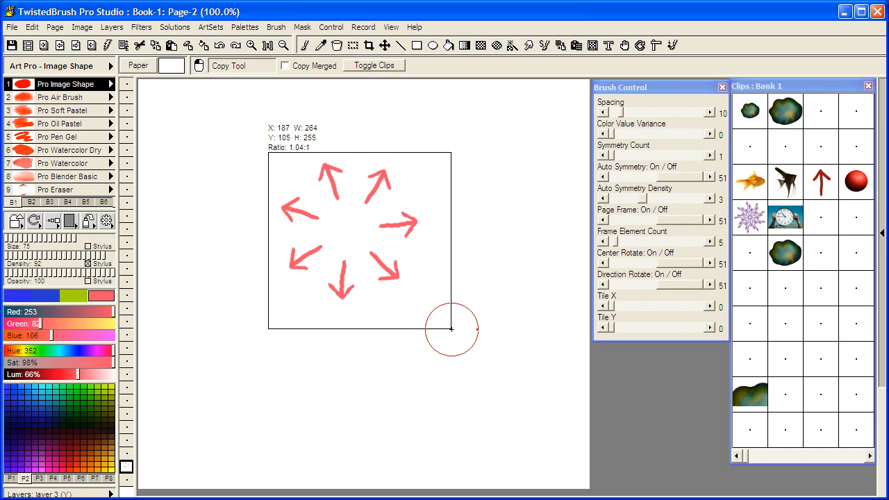
{"action": "left_click_drag", "start_coordinate": [451, 330], "coordinate": [436, 311]}
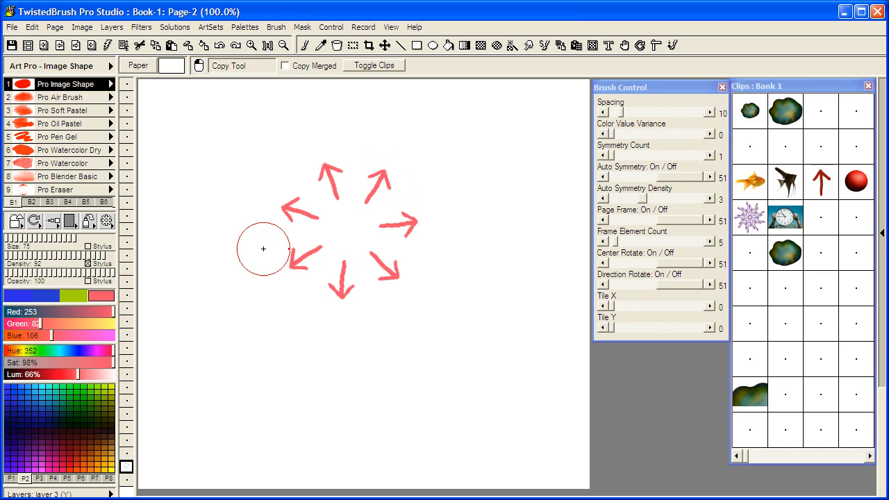
{"action": "mouse_move", "coordinate": [333, 259]}
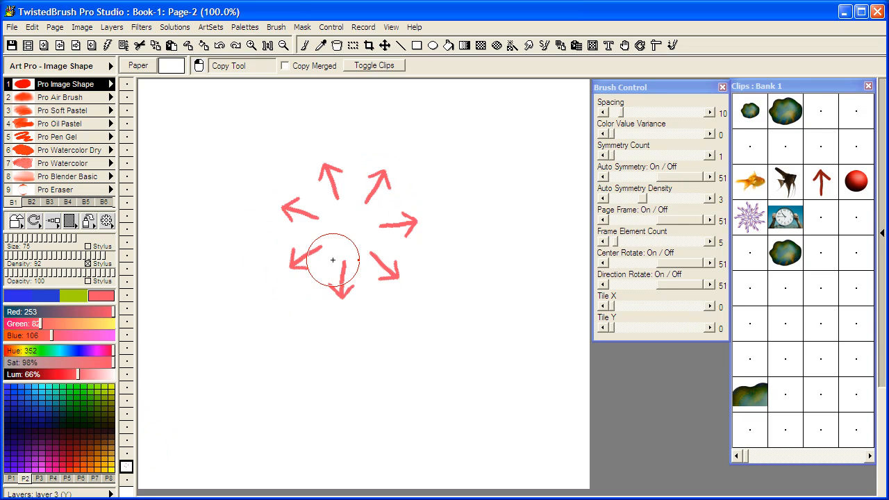
{"action": "mouse_move", "coordinate": [342, 245]}
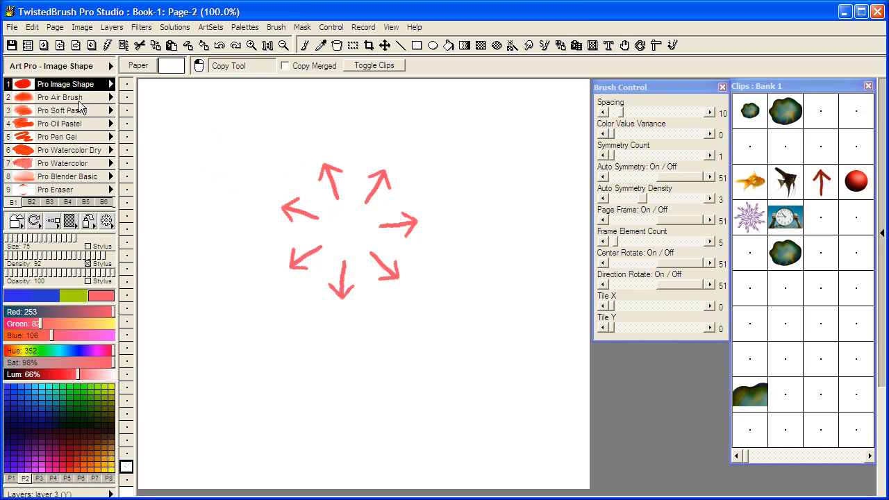
{"action": "mouse_move", "coordinate": [83, 103]}
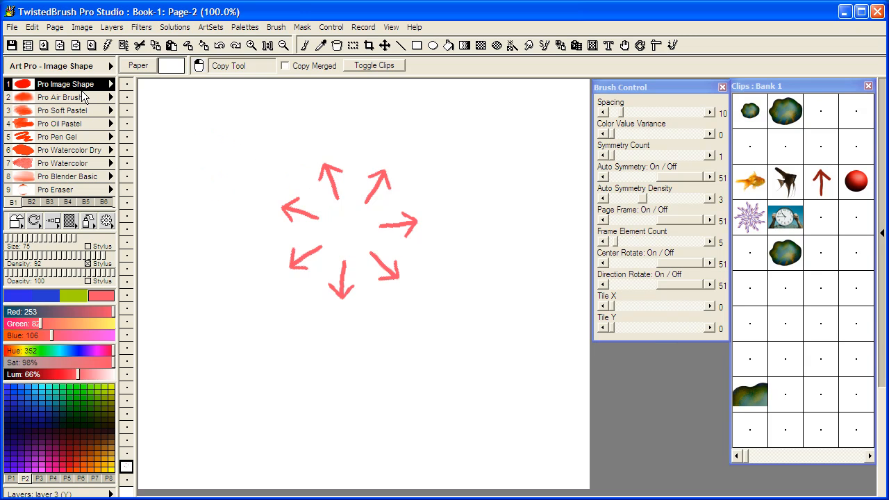
{"action": "mouse_move", "coordinate": [44, 405]}
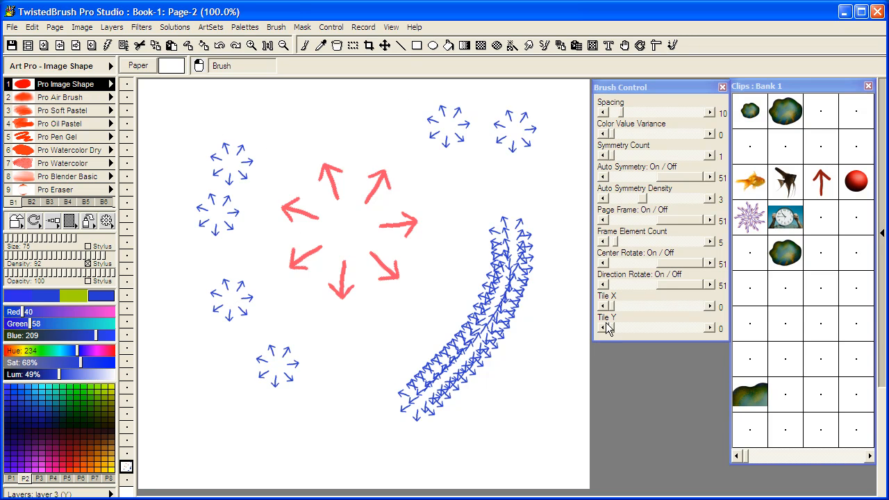
{"action": "mouse_move", "coordinate": [795, 400]}
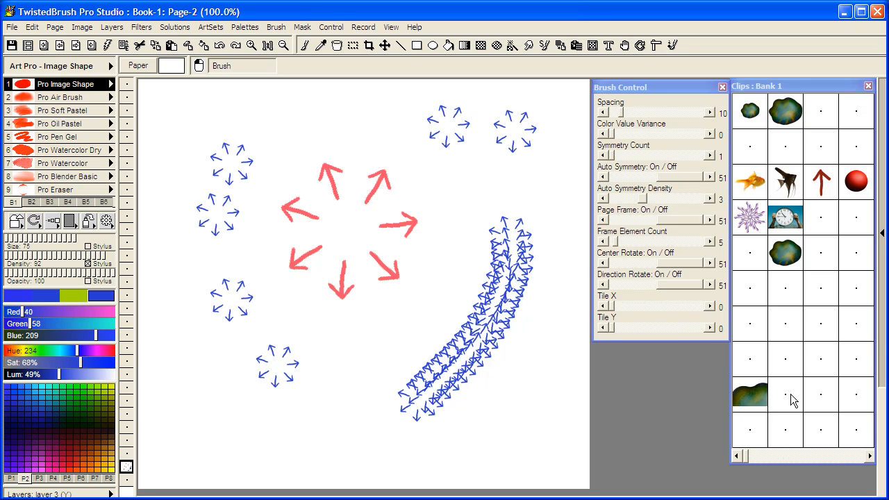
Step: Store the arrow-ring shape in an empty Bank 1 clip slot and paint a curved blue trail of rings
{"action": "left_click", "coordinate": [784, 395]}
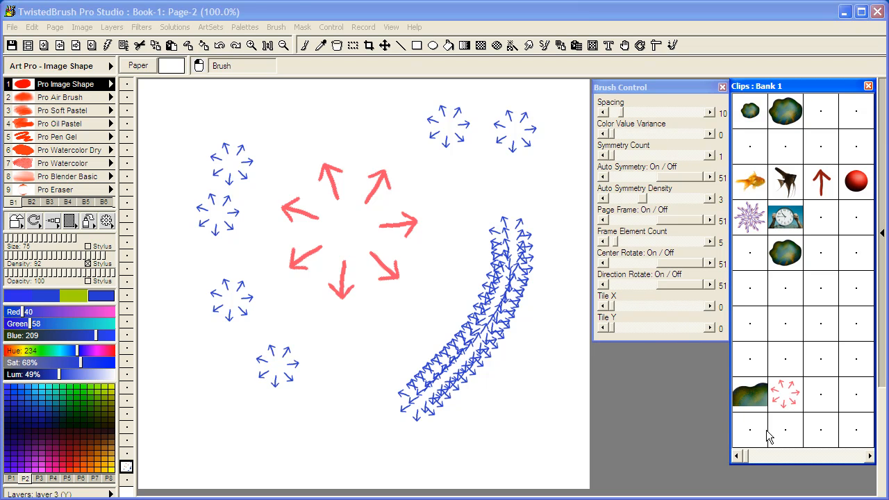
{"action": "mouse_move", "coordinate": [808, 397]}
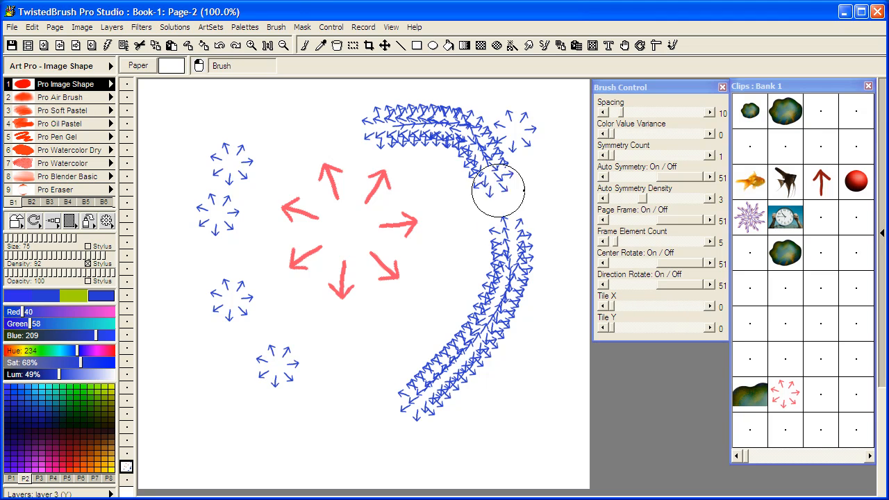
{"action": "left_click_drag", "start_coordinate": [499, 192], "coordinate": [545, 156]}
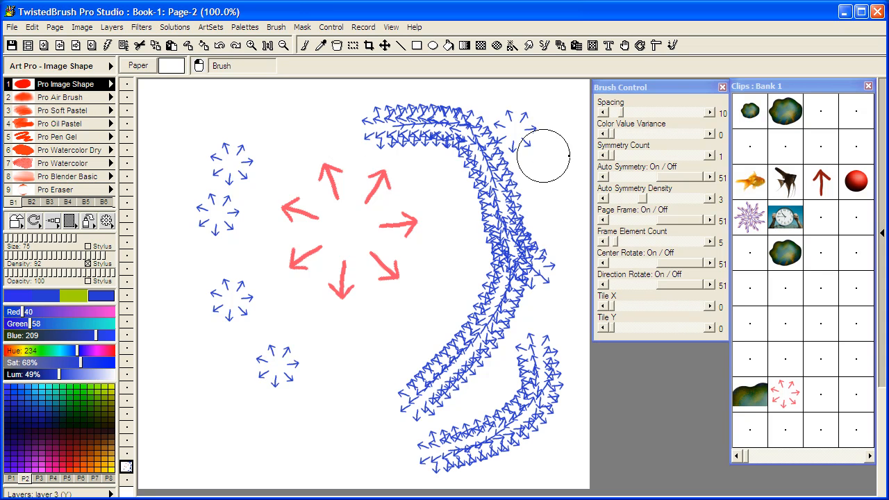
{"action": "mouse_move", "coordinate": [614, 172]}
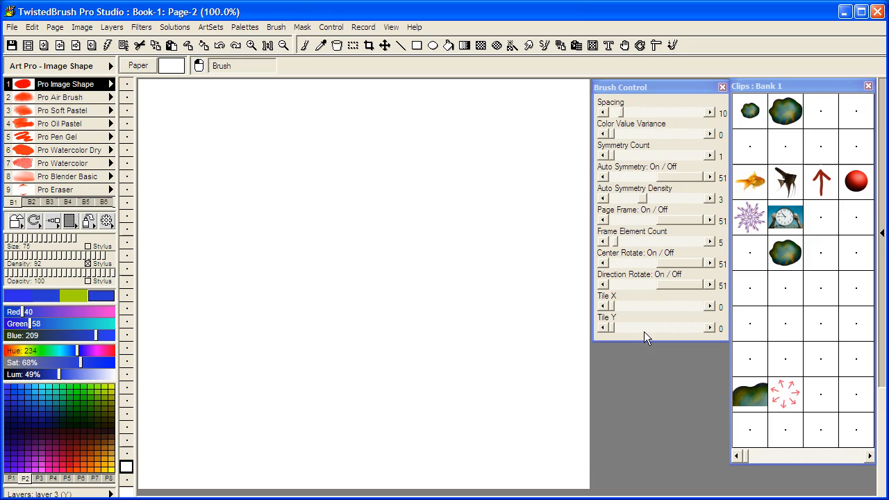
{"action": "mouse_move", "coordinate": [122, 98]}
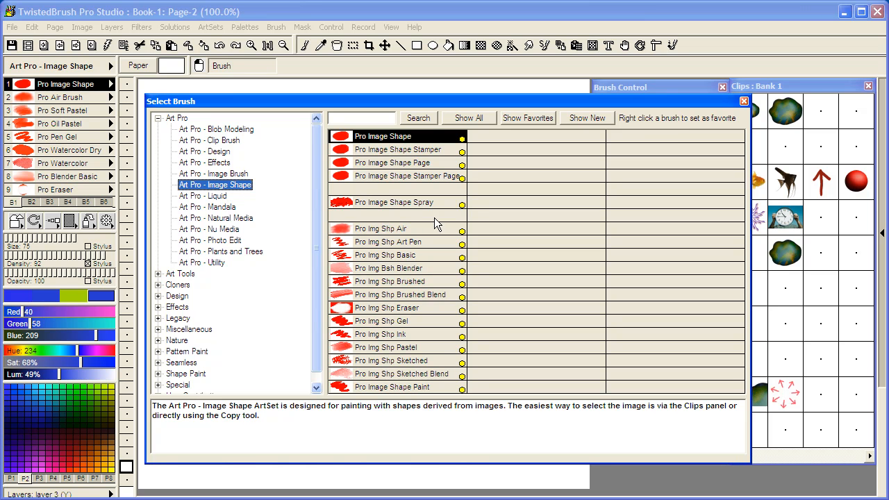
{"action": "mouse_move", "coordinate": [434, 322]}
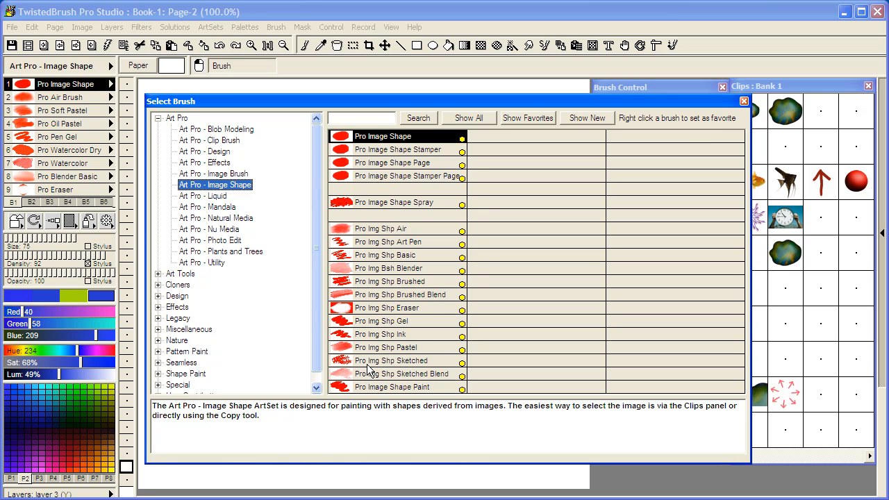
{"action": "mouse_move", "coordinate": [389, 354]}
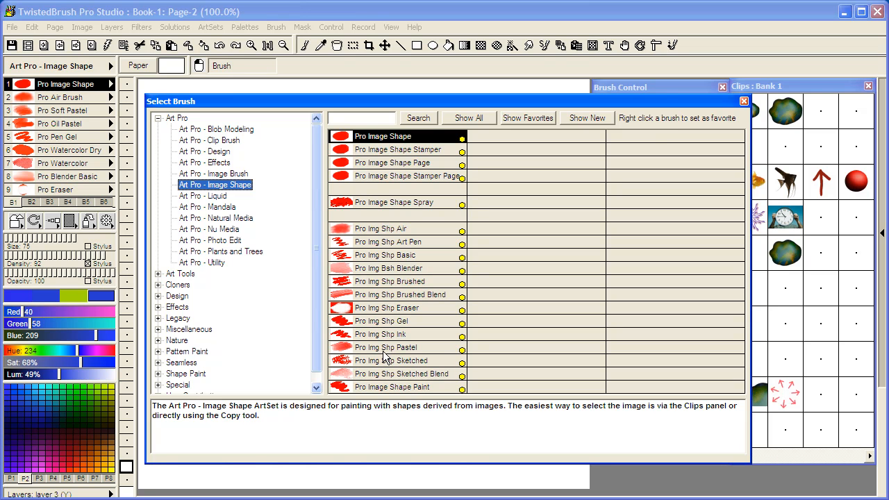
{"action": "mouse_move", "coordinate": [386, 356]}
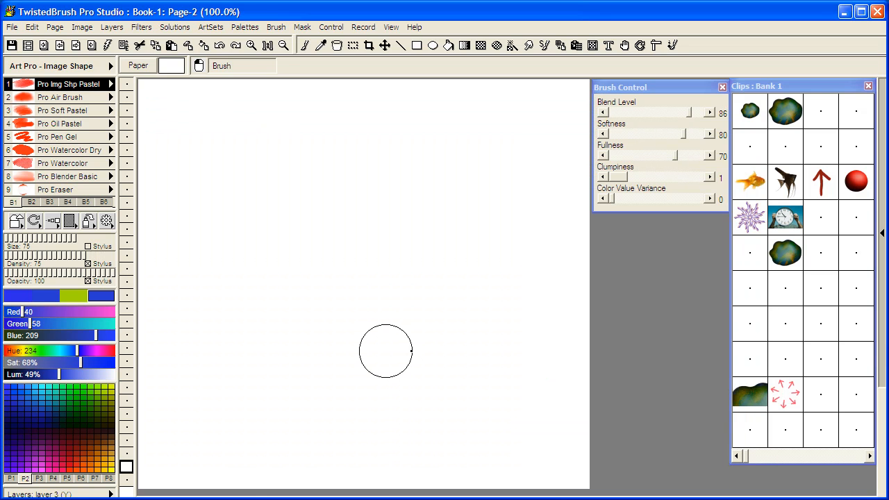
{"action": "mouse_move", "coordinate": [791, 396]}
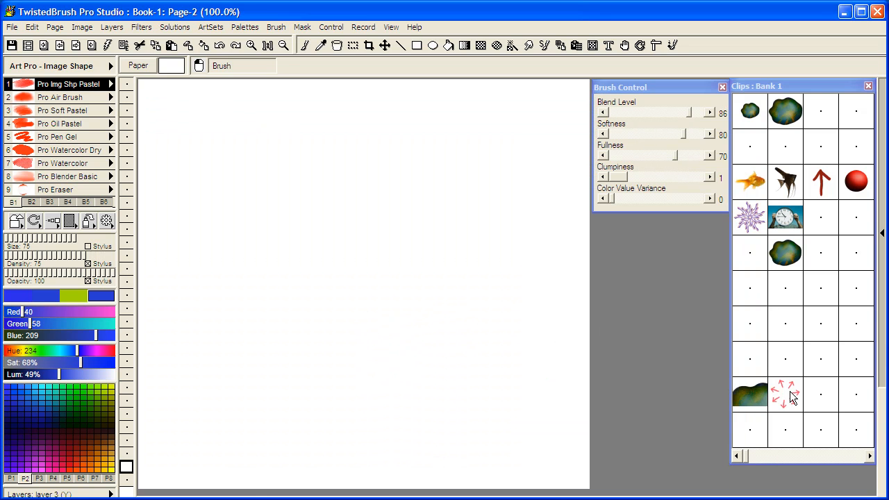
{"action": "mouse_move", "coordinate": [789, 404]}
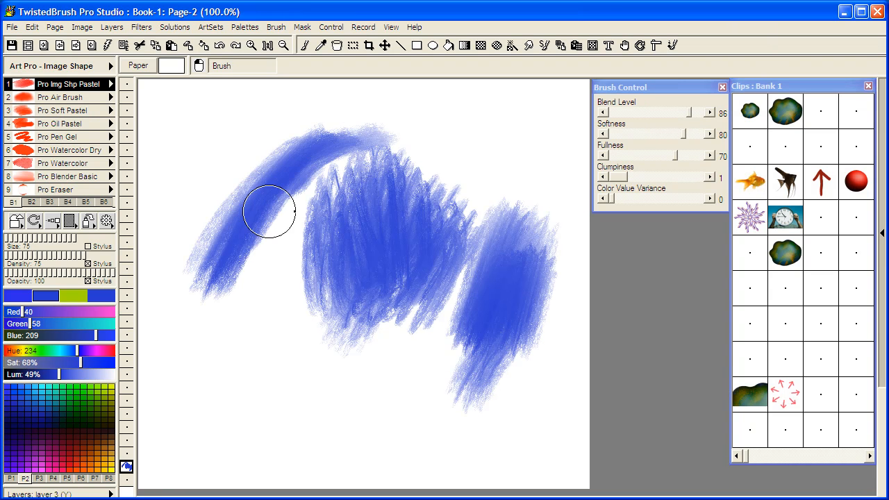
Step: Paint a sweeping blue textured stroke across the upper canvas with the Pro Img Shp Pastel brush
{"action": "left_click_drag", "start_coordinate": [270, 211], "coordinate": [333, 125]}
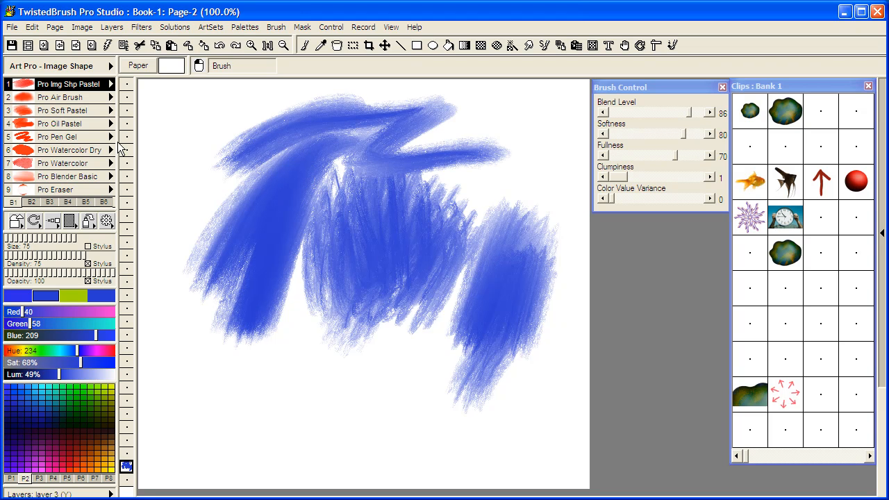
{"action": "mouse_move", "coordinate": [136, 174]}
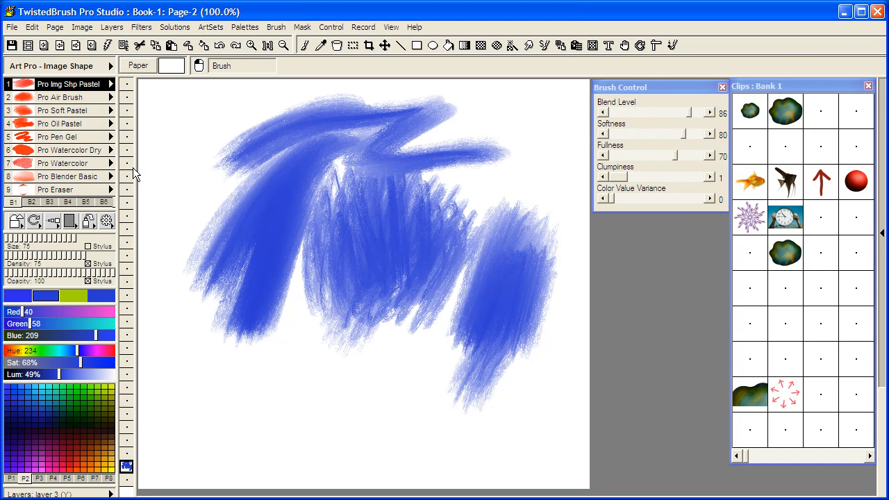